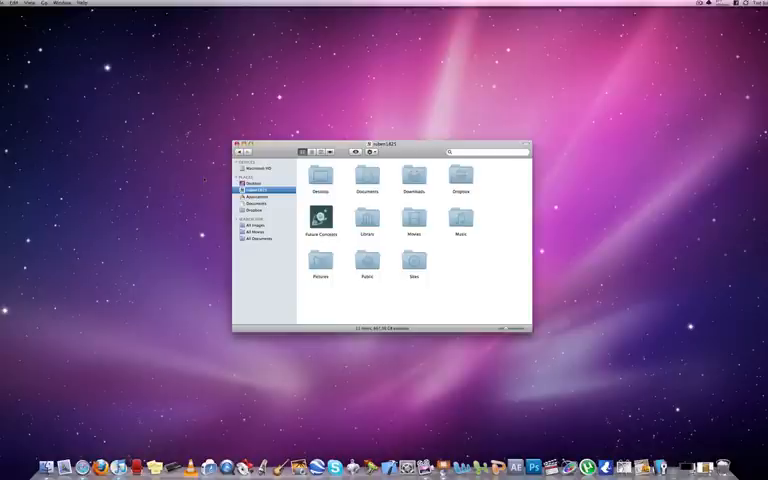
Create an 'iTunes alias' of iTunes in the Applications folder.
click(259, 197)
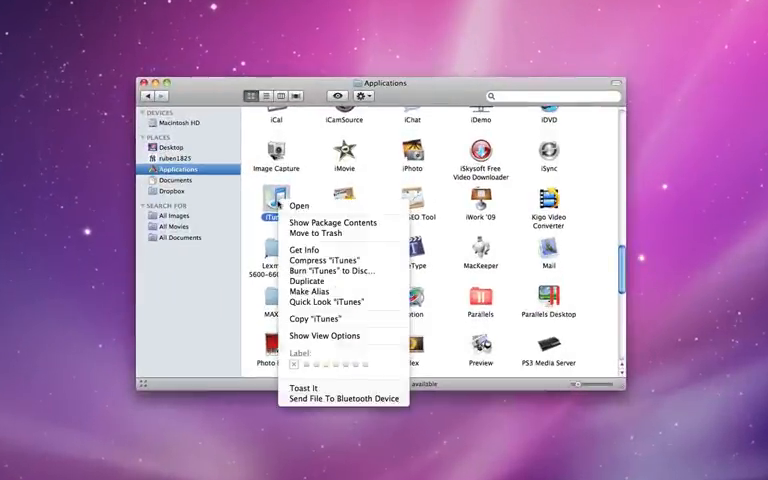
click(310, 291)
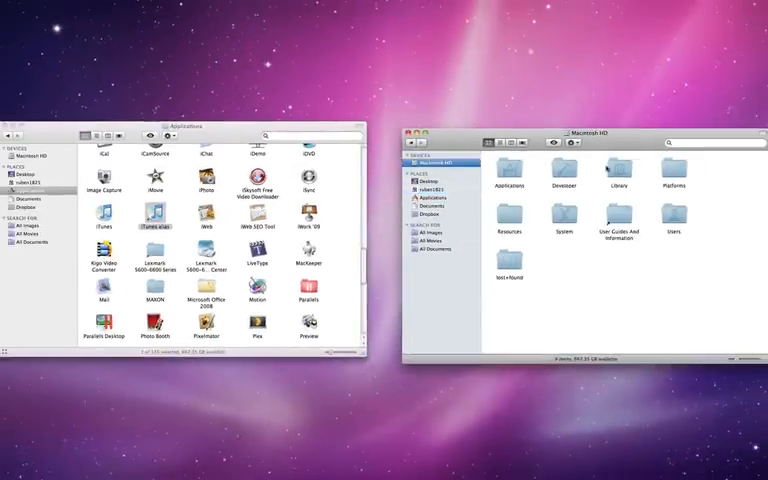
Move the iTunes alias into Library's PDF Services folder and close the Finder windows.
double_click(597, 172)
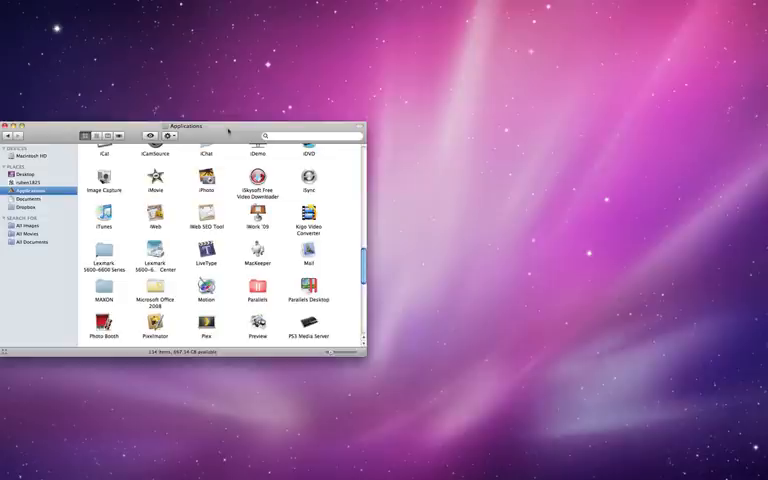
click(12, 116)
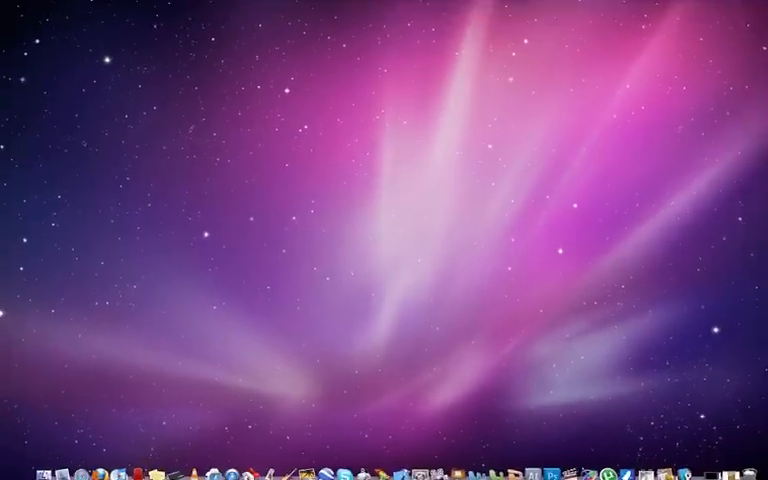
click(127, 467)
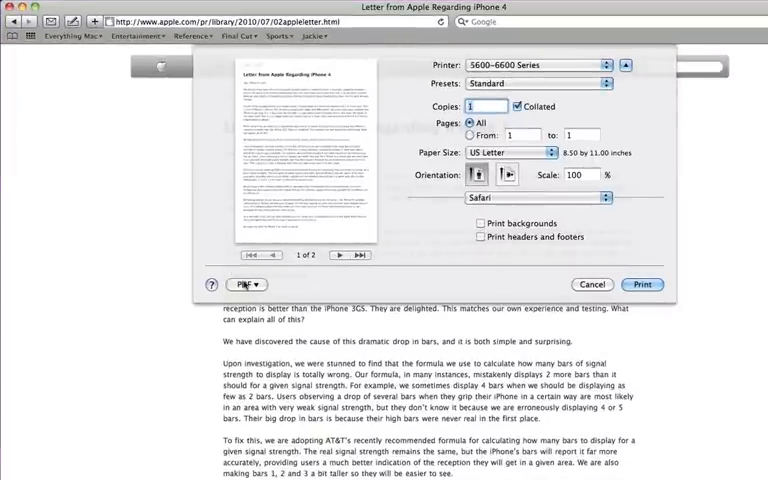
click(245, 284)
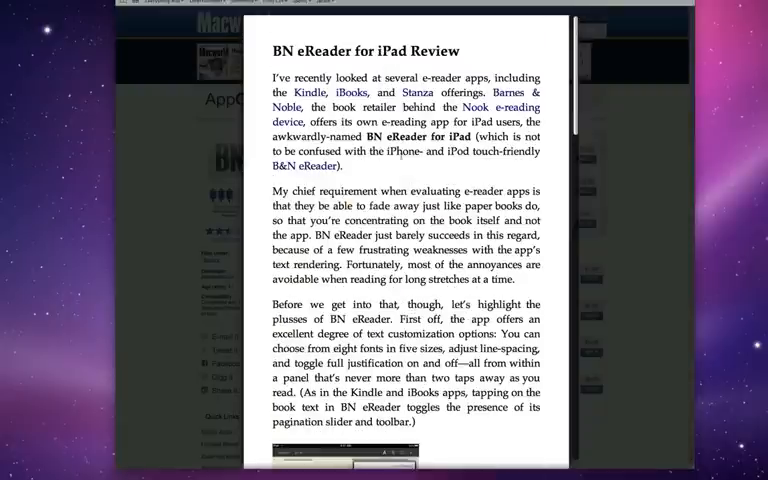
Open the PDF options in the print dialog for the BN eReader for iPad review.
scroll(down, 3)
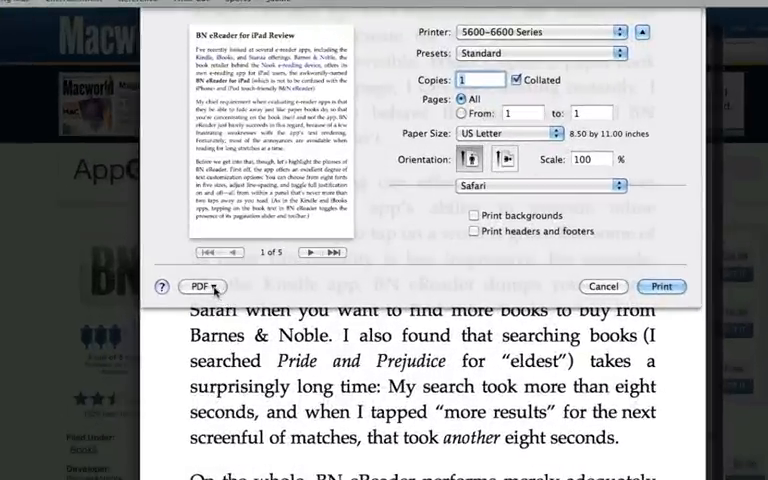
click(200, 286)
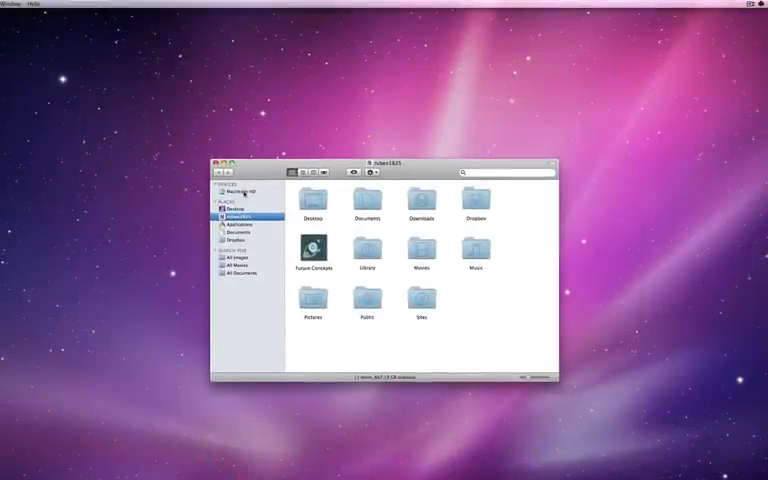
Go to Library > PDF Services and rename the iTunes alias to 'Send to iTunes'.
double_click(367, 249)
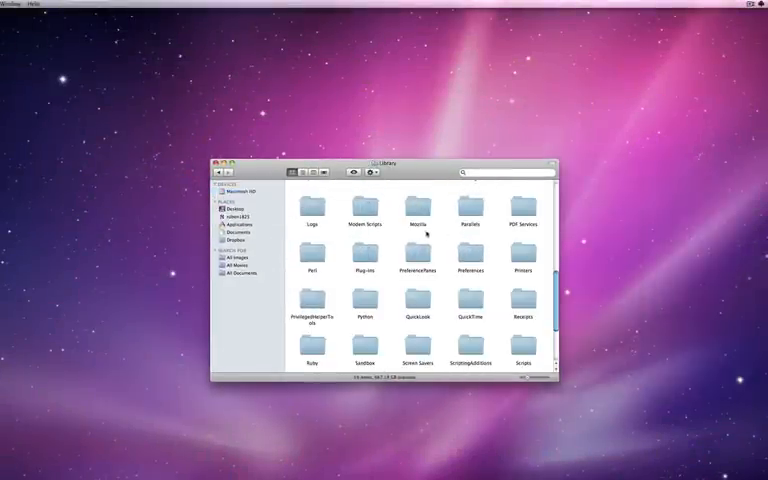
double_click(524, 205)
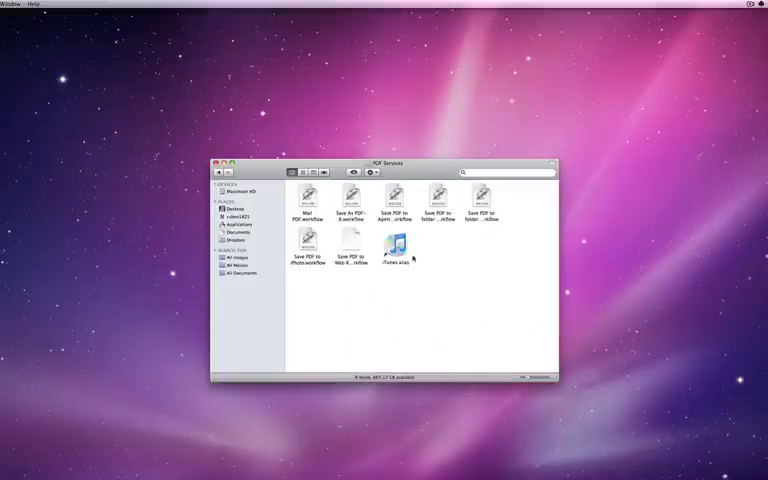
click(396, 245)
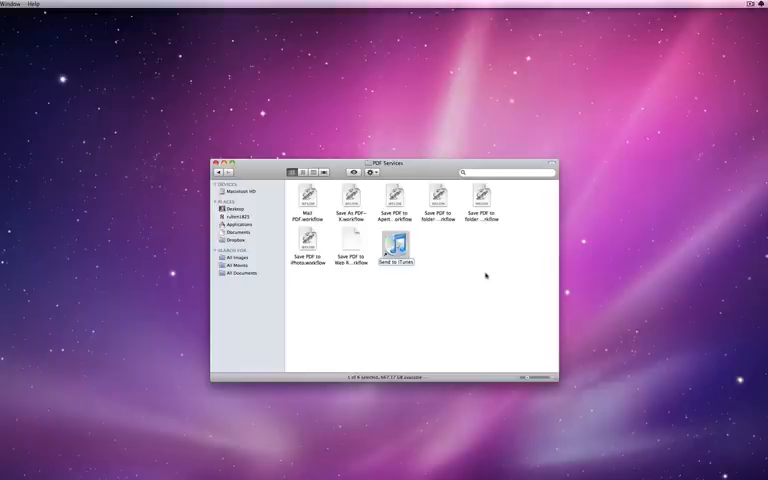
click(218, 162)
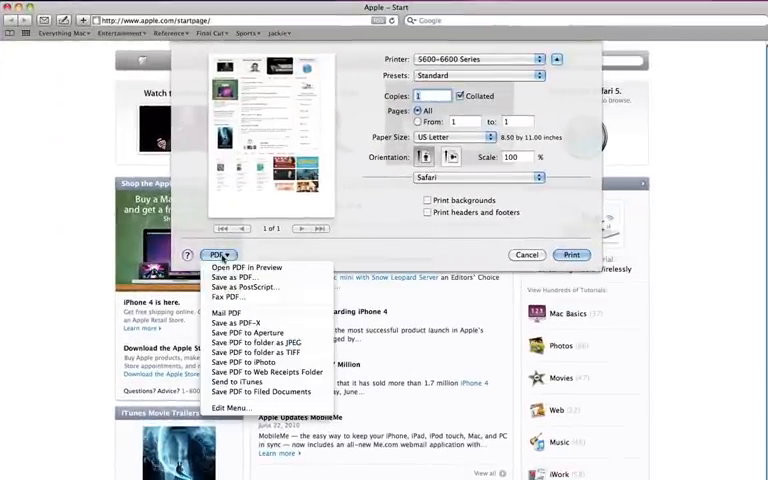
mouse_move(240, 382)
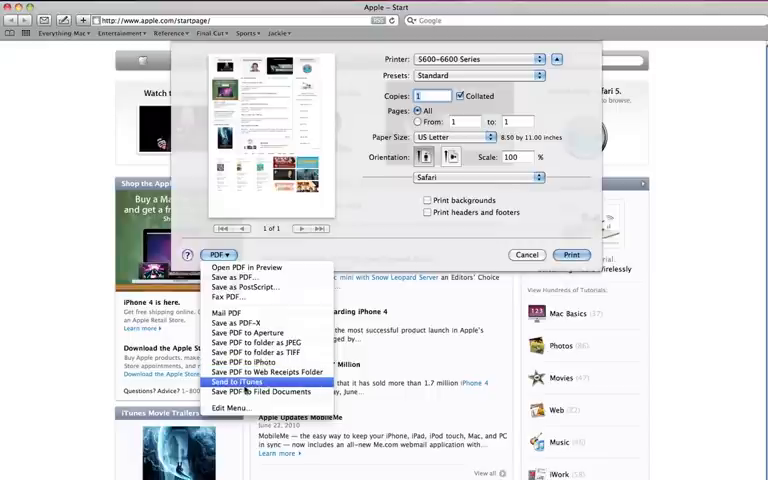
mouse_move(258, 352)
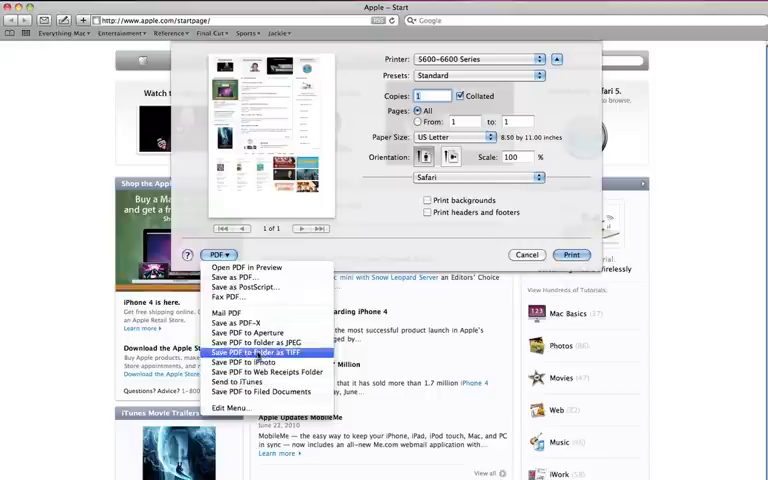
mouse_move(248, 332)
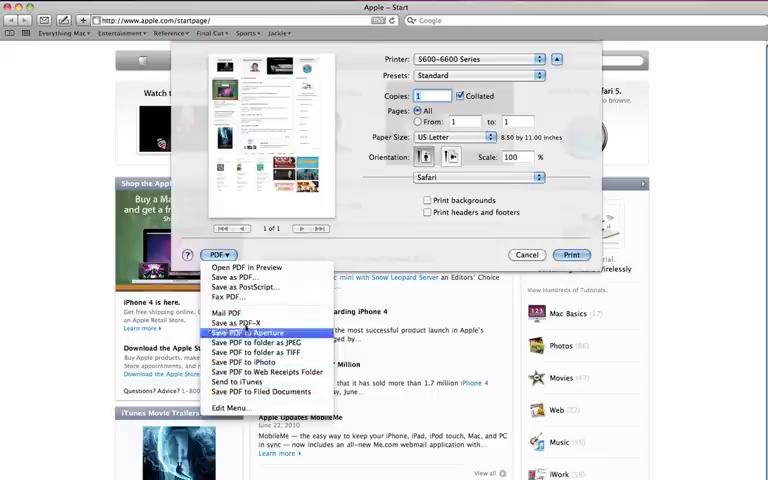